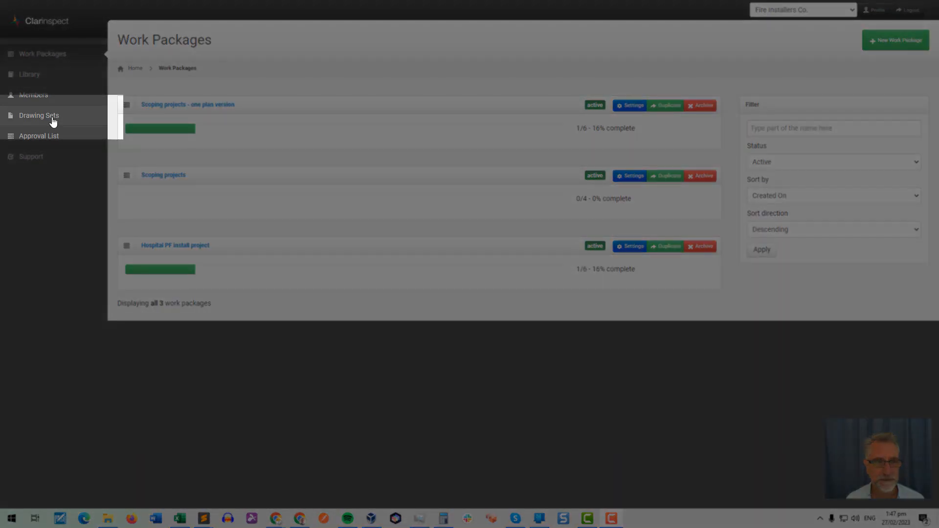
Open the Main Hospital drawing set from the Drawing Sets list
left_click(38, 116)
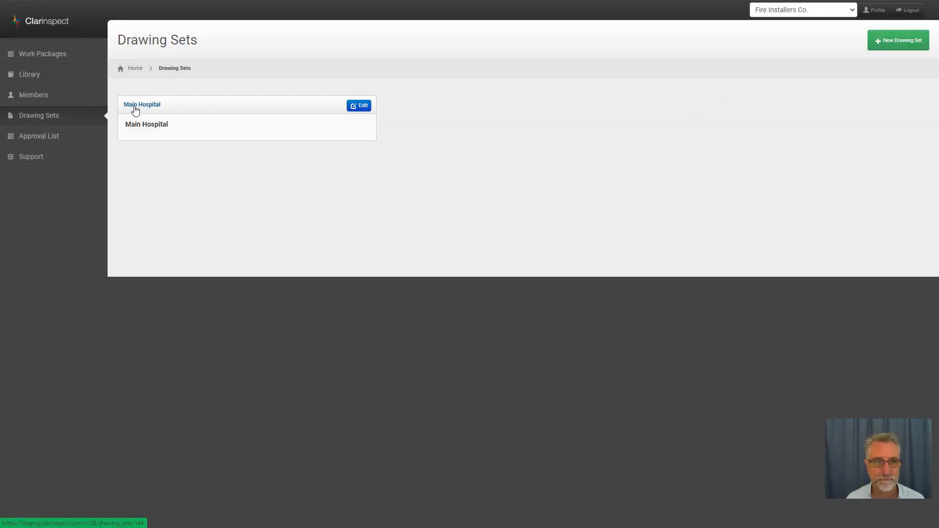
left_click(898, 40)
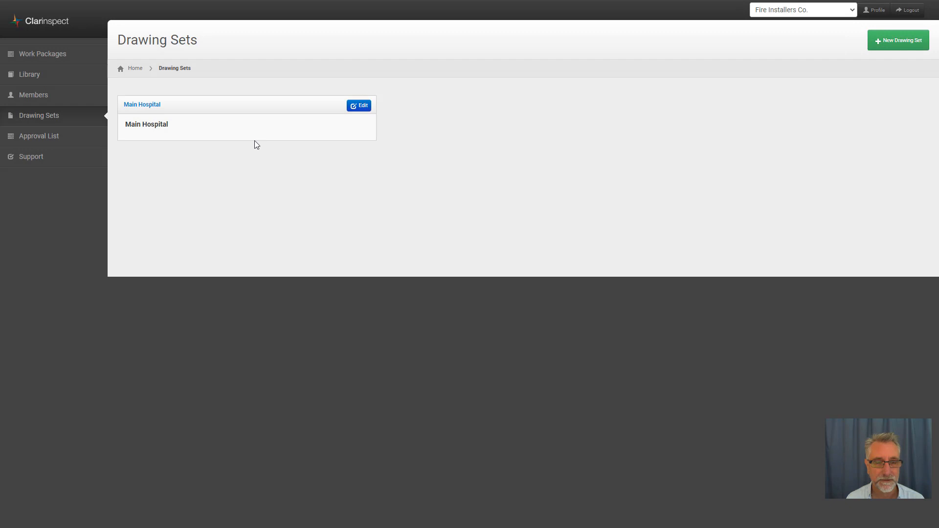
mouse_move(142, 105)
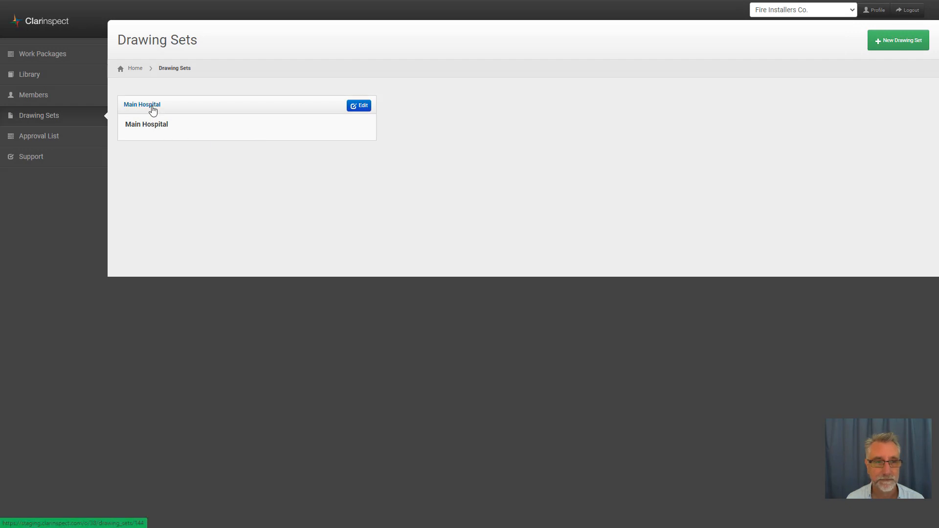
left_click(141, 105)
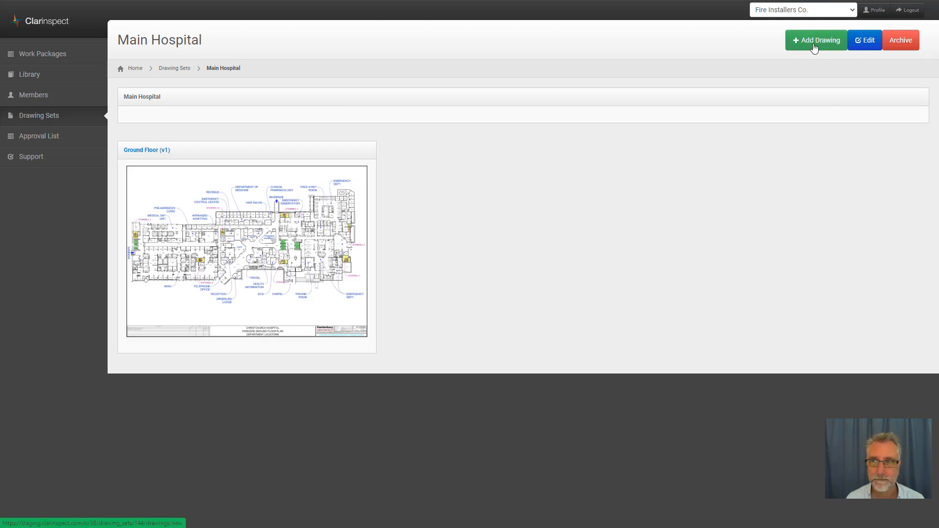
Add a drawing named First Floor and show the file-loading options
left_click(815, 40)
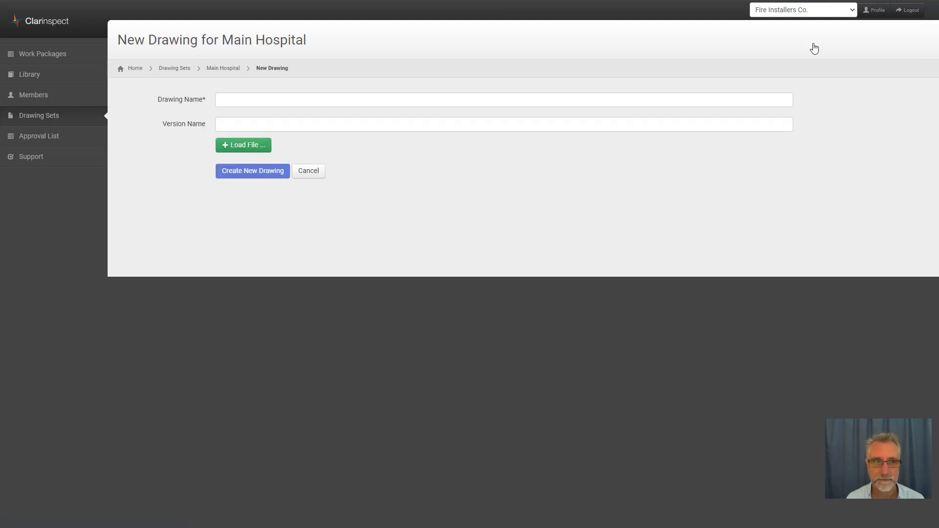
left_click(503, 99)
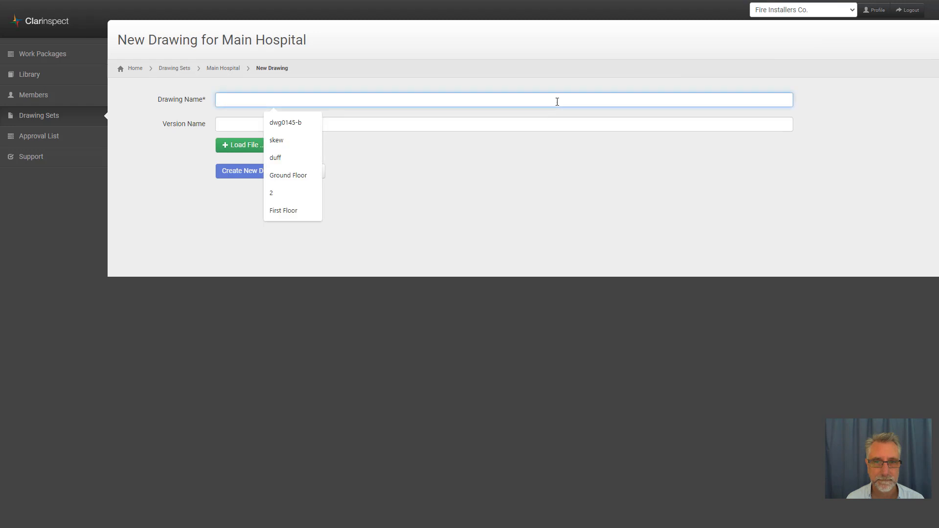
type("First")
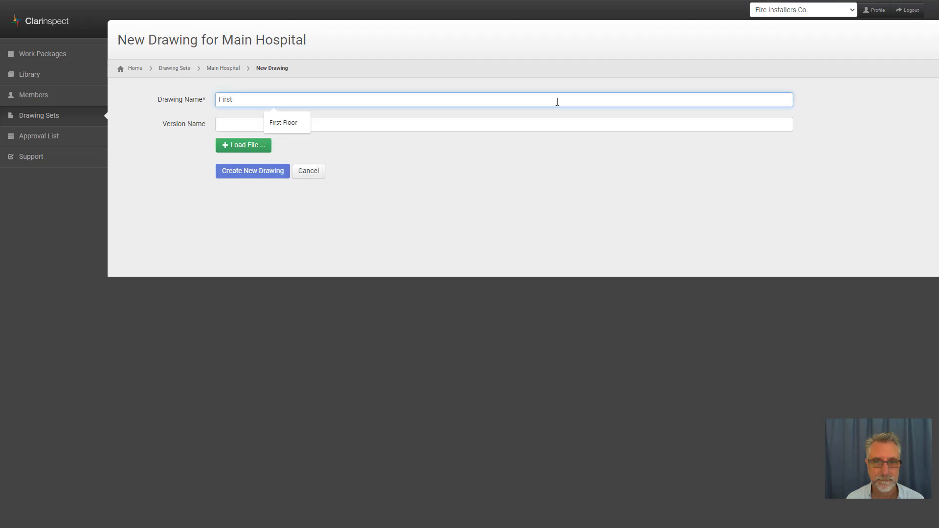
left_click(282, 122)
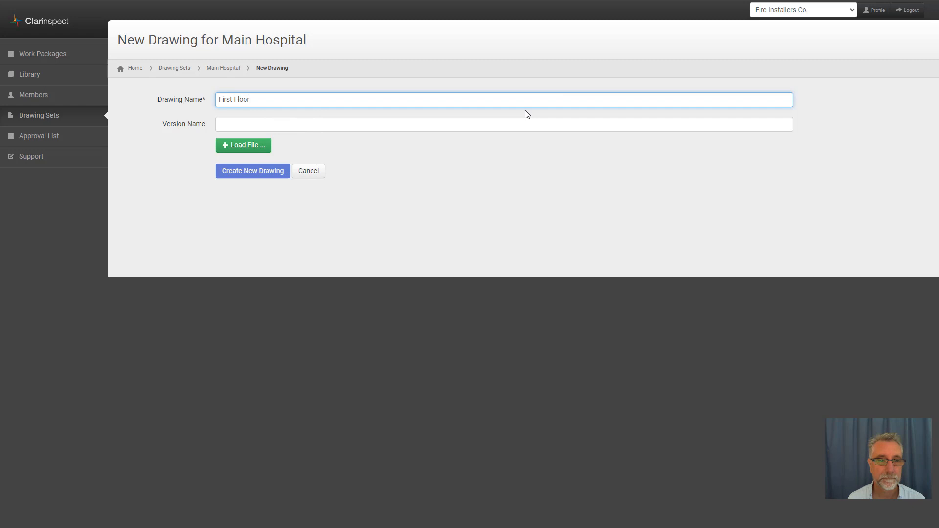
mouse_move(301, 144)
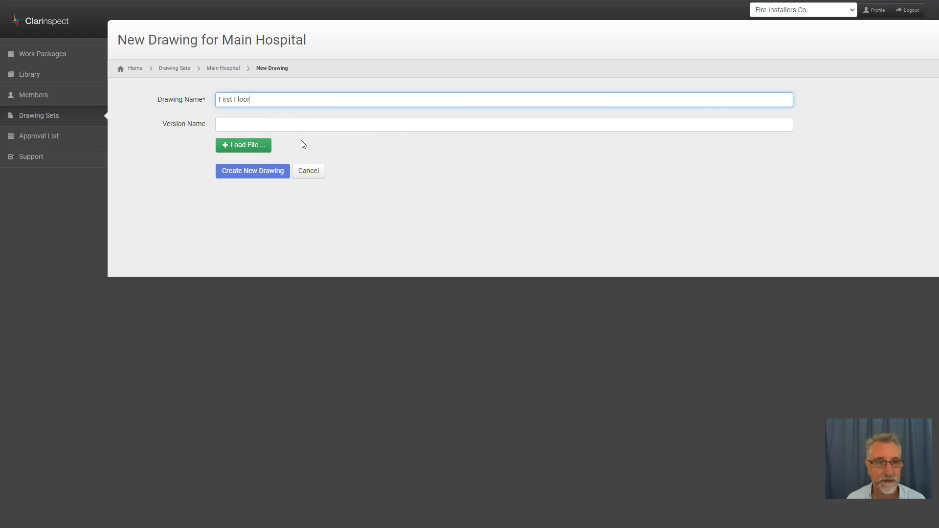
left_click(243, 144)
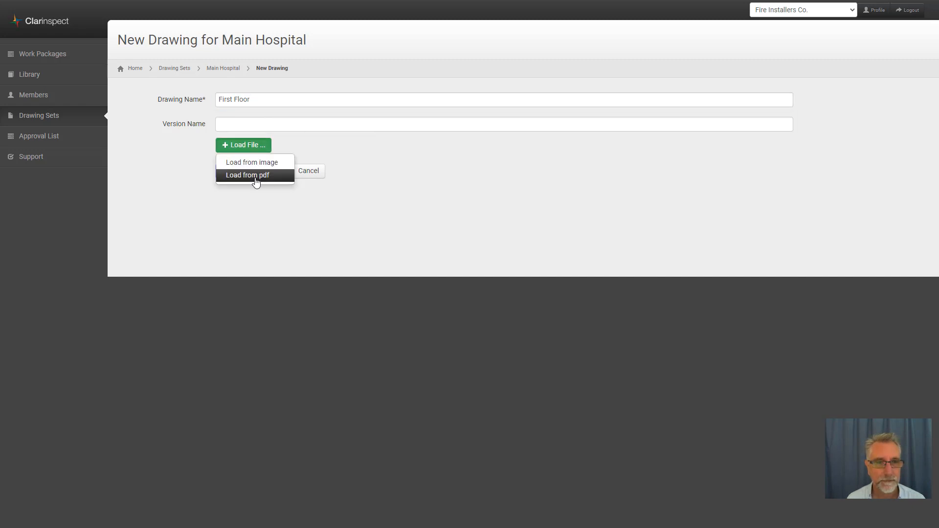
Load the drawing from the PDF file Main.pdf
left_click(246, 175)
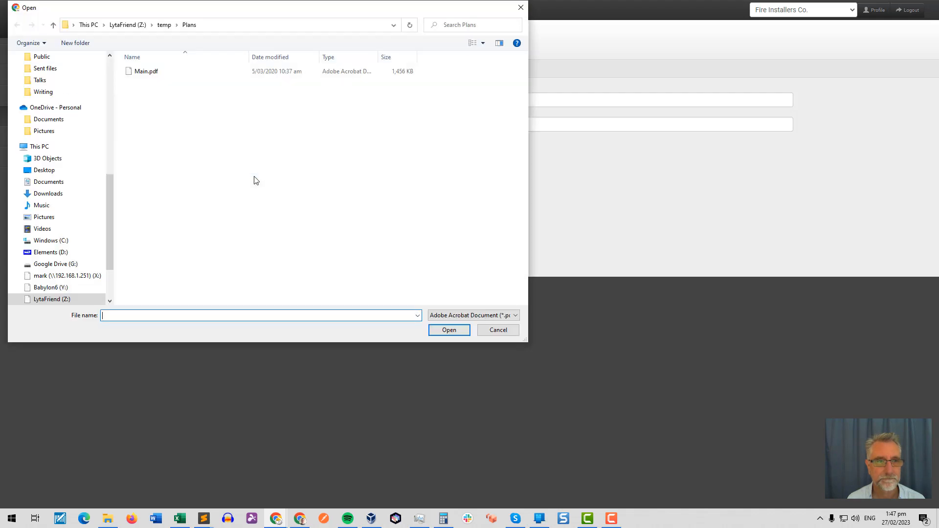
left_click(147, 70)
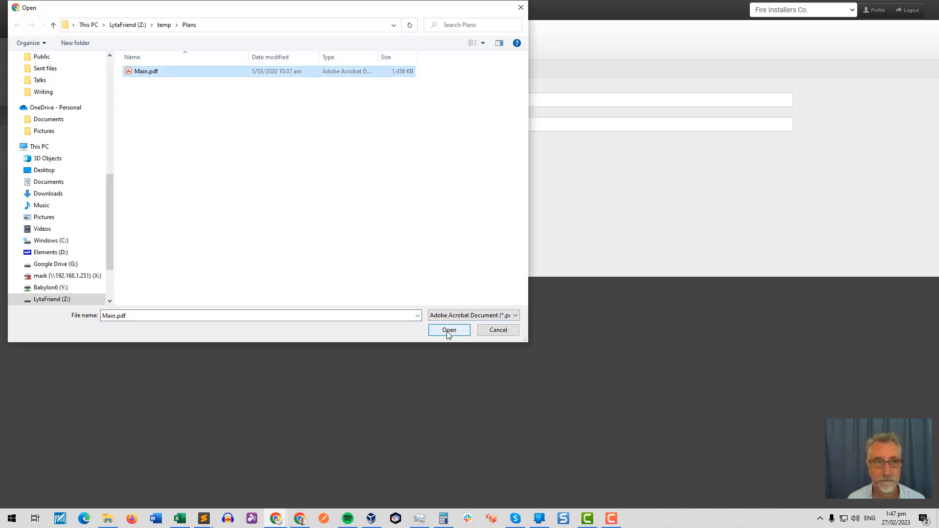
left_click(449, 330)
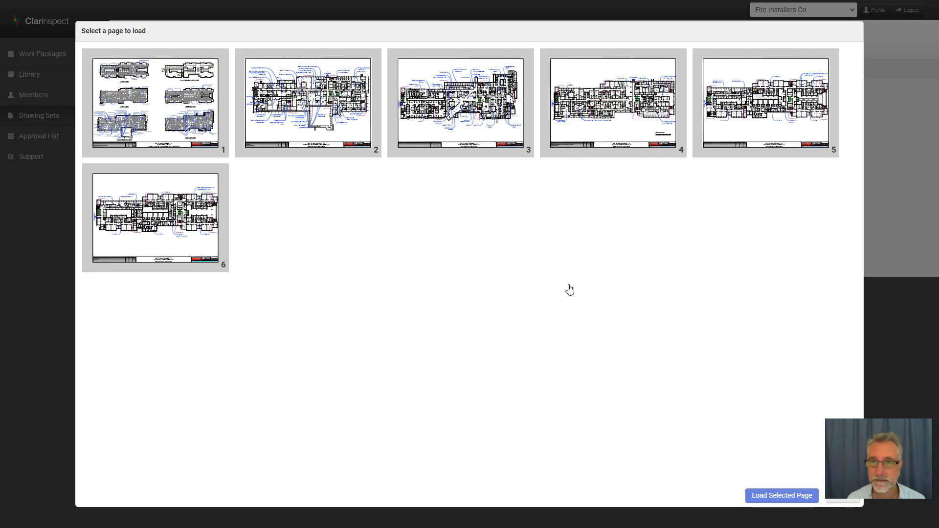
Load page 4 of Main.pdf, the first floor plan, into the drawing
left_click(612, 102)
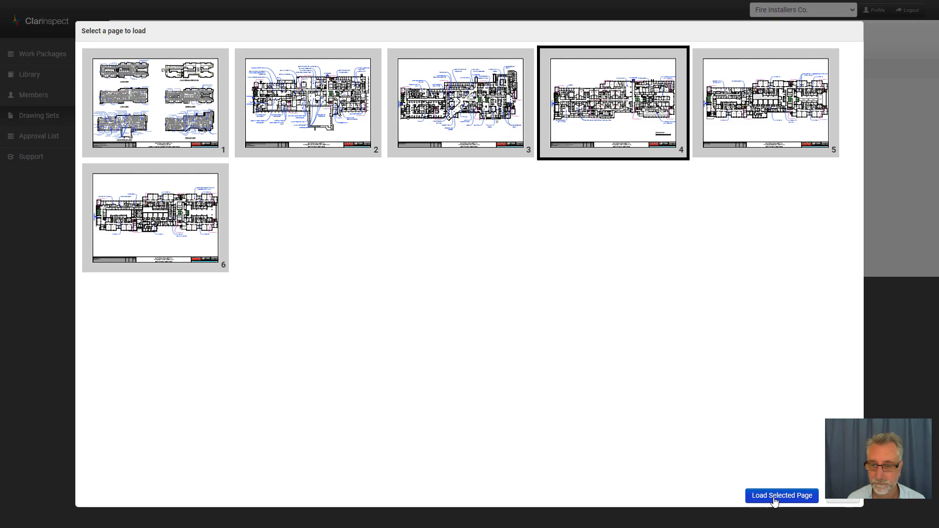
left_click(780, 495)
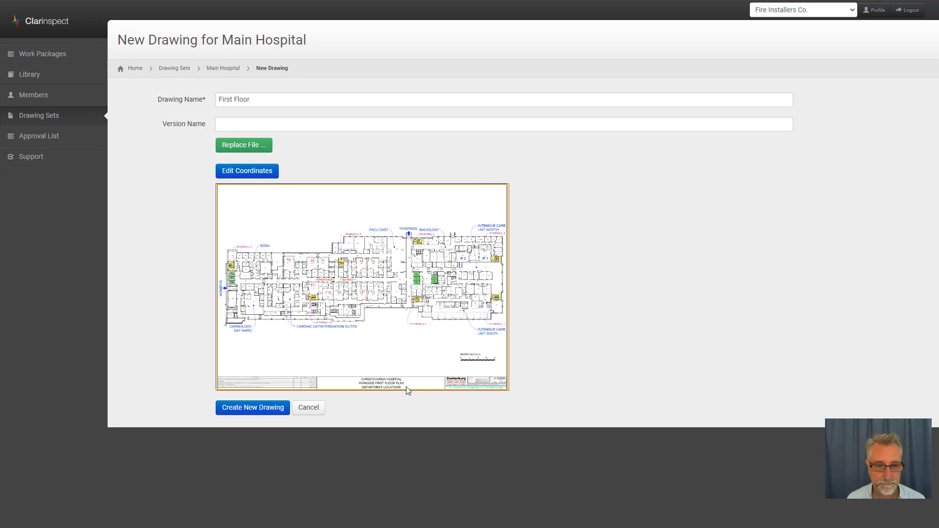
Create the First Floor drawing and upload it as version 1
left_click(252, 407)
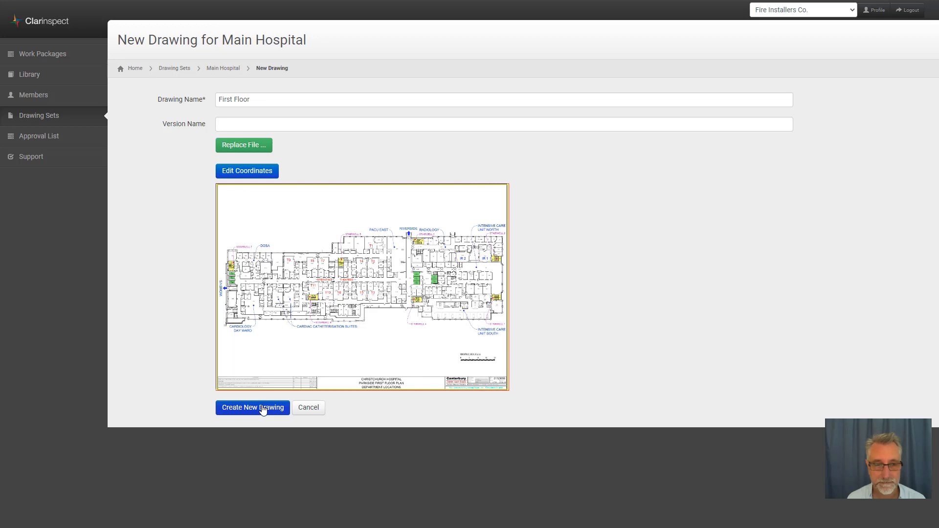
left_click(253, 407)
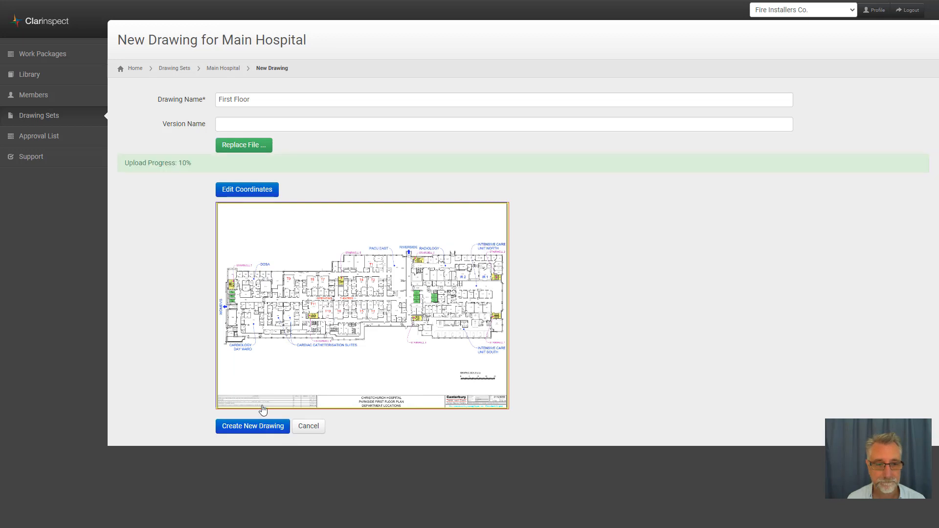
left_click(252, 425)
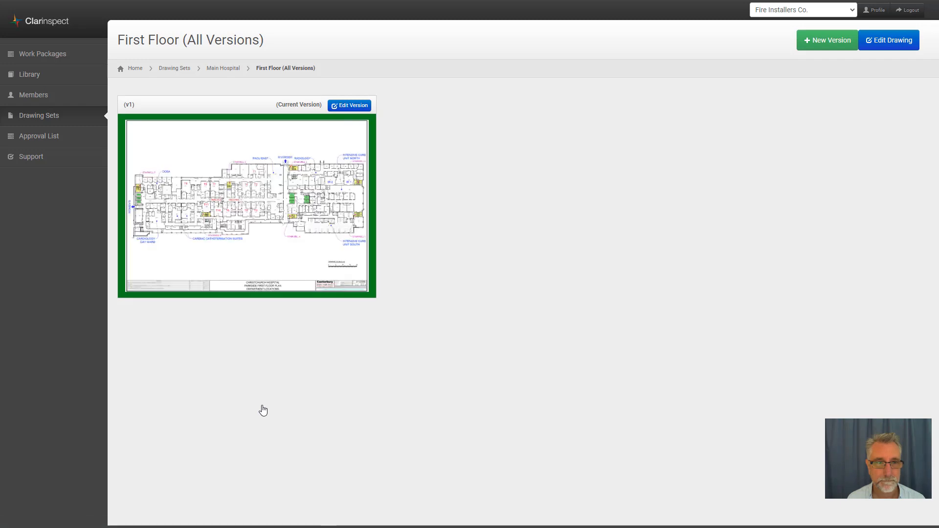
mouse_move(288, 320)
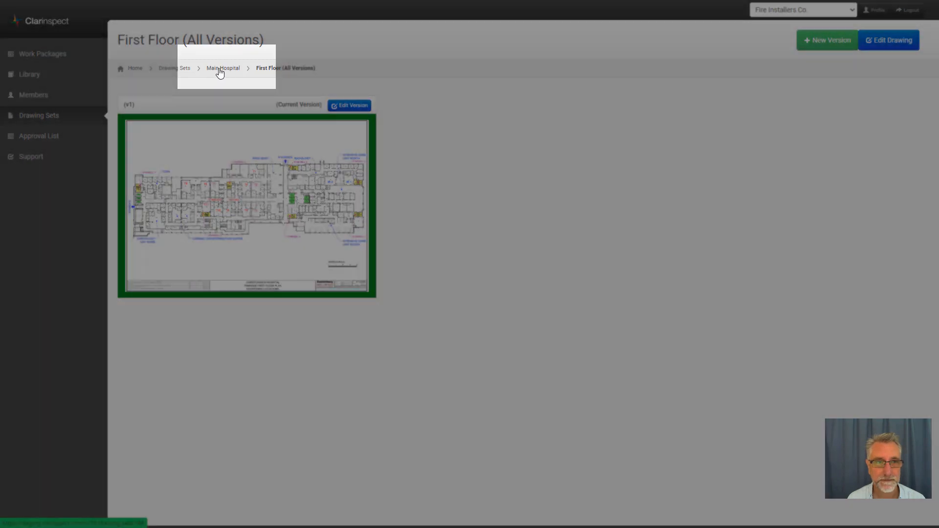
Go back to Main Hospital via the breadcrumb to see First Floor (v1) listed
left_click(222, 67)
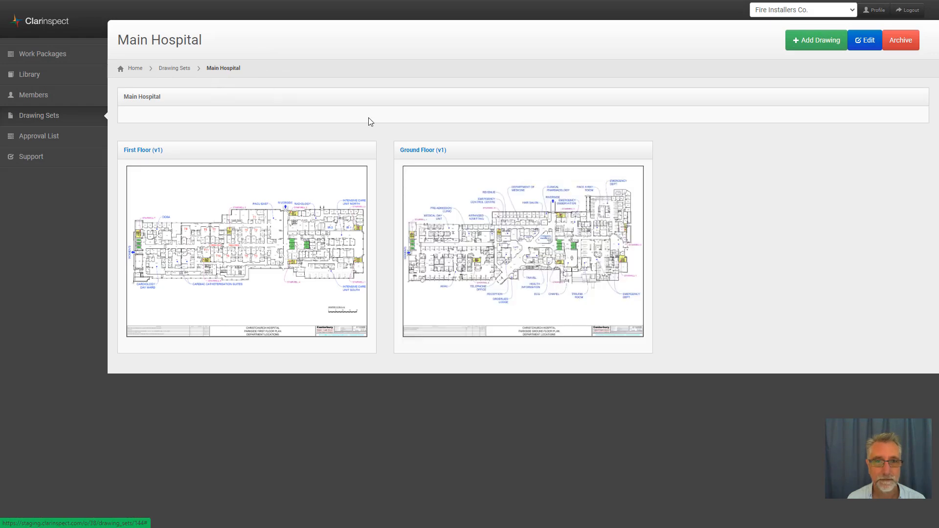
mouse_move(331, 170)
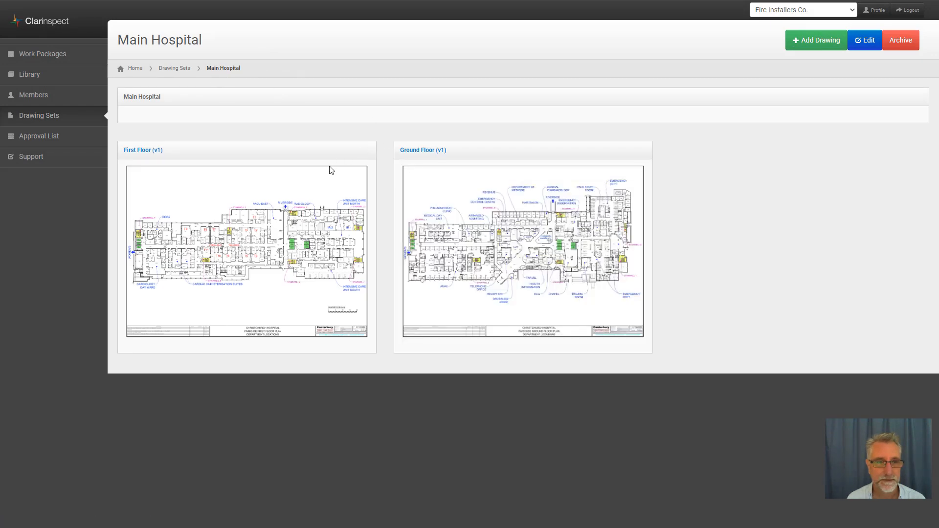
mouse_move(273, 137)
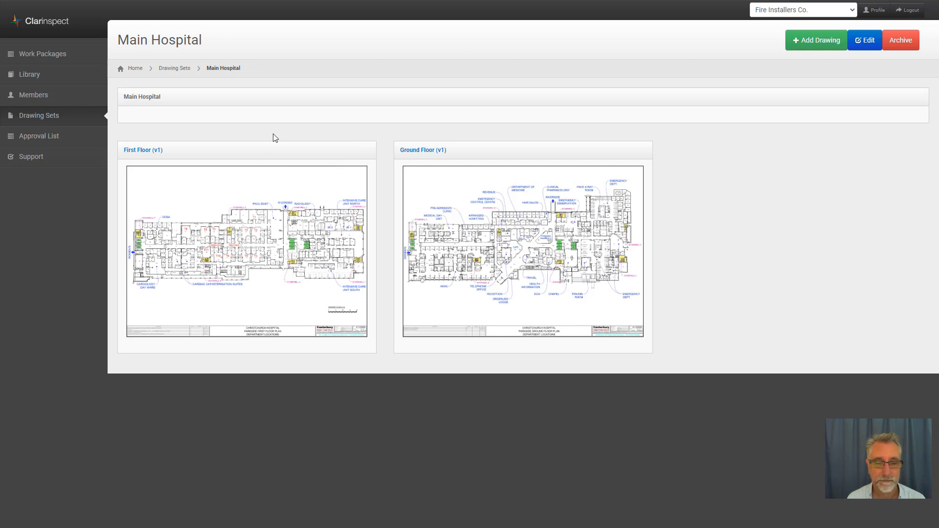